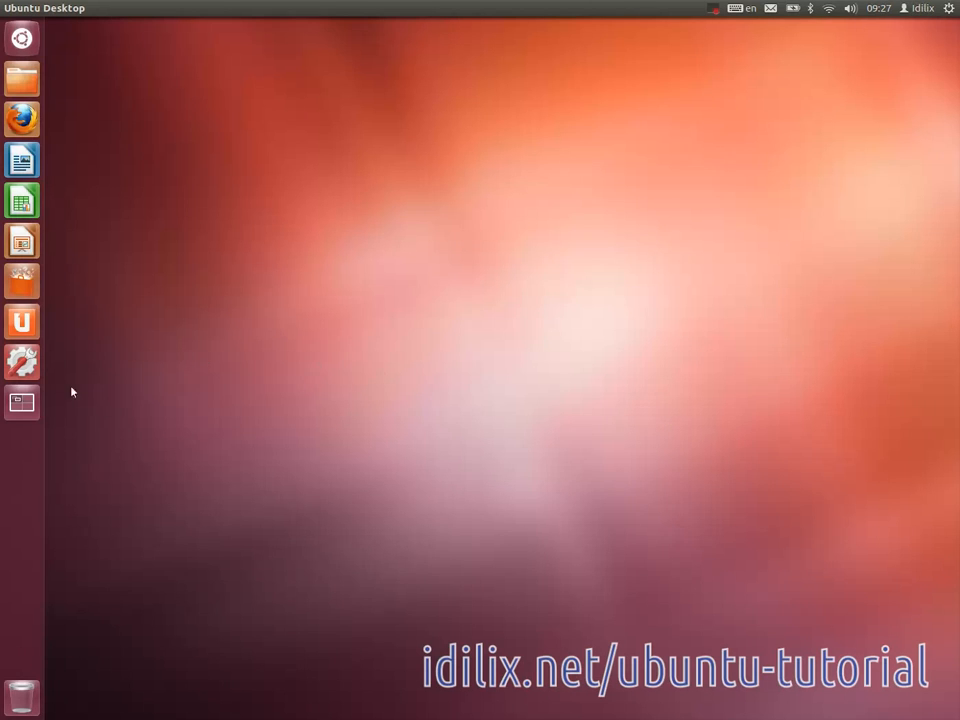
mouse_move(68, 115)
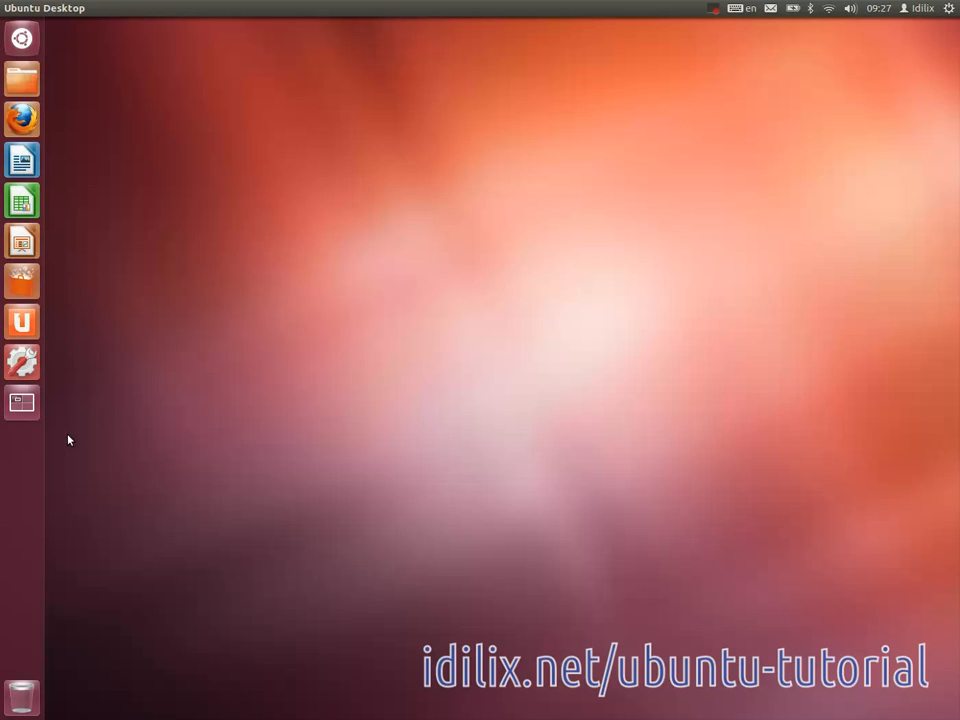
mouse_move(68, 244)
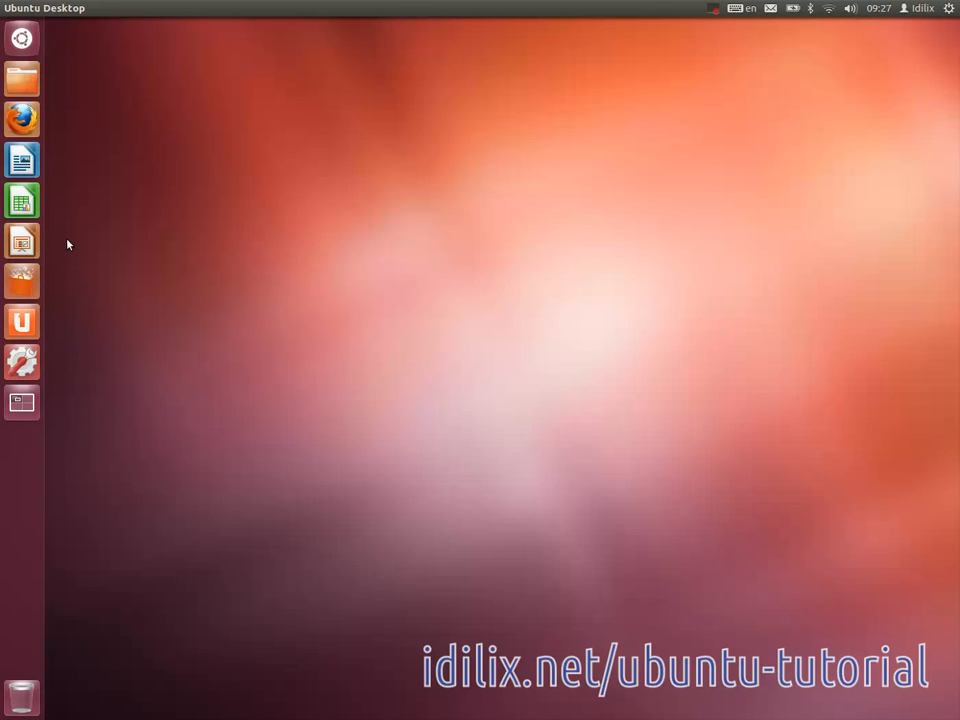
mouse_move(62, 277)
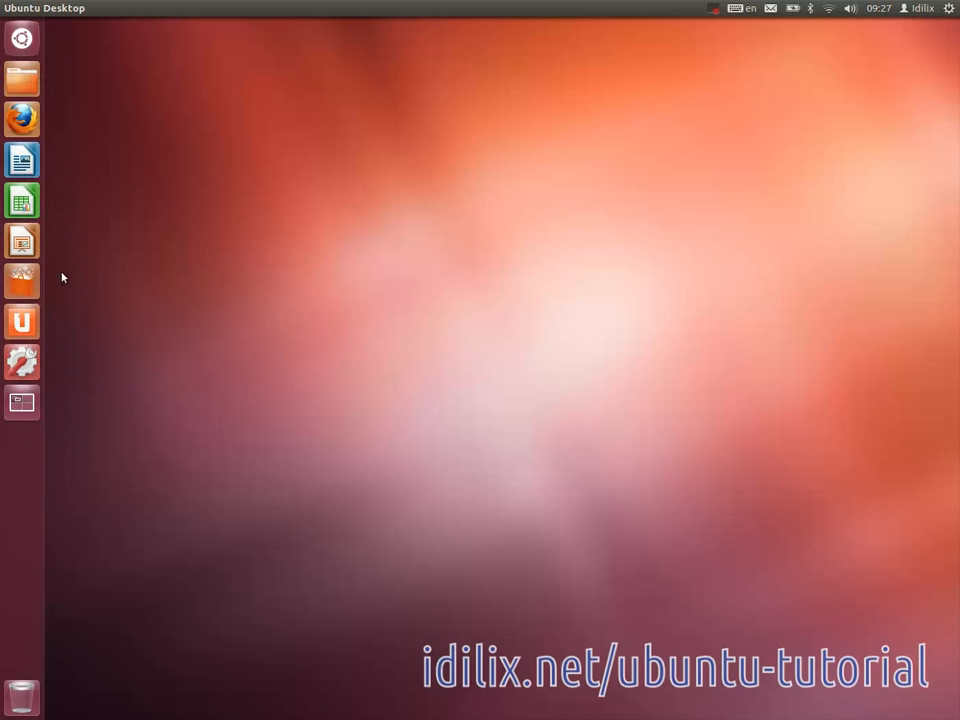
mouse_move(68, 338)
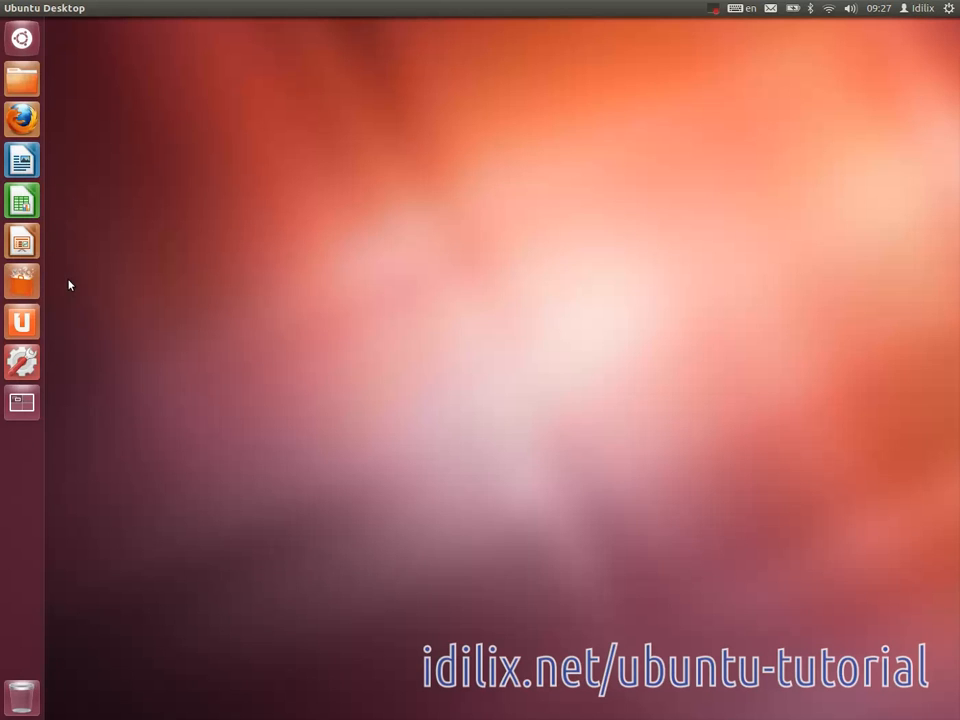
mouse_move(22, 77)
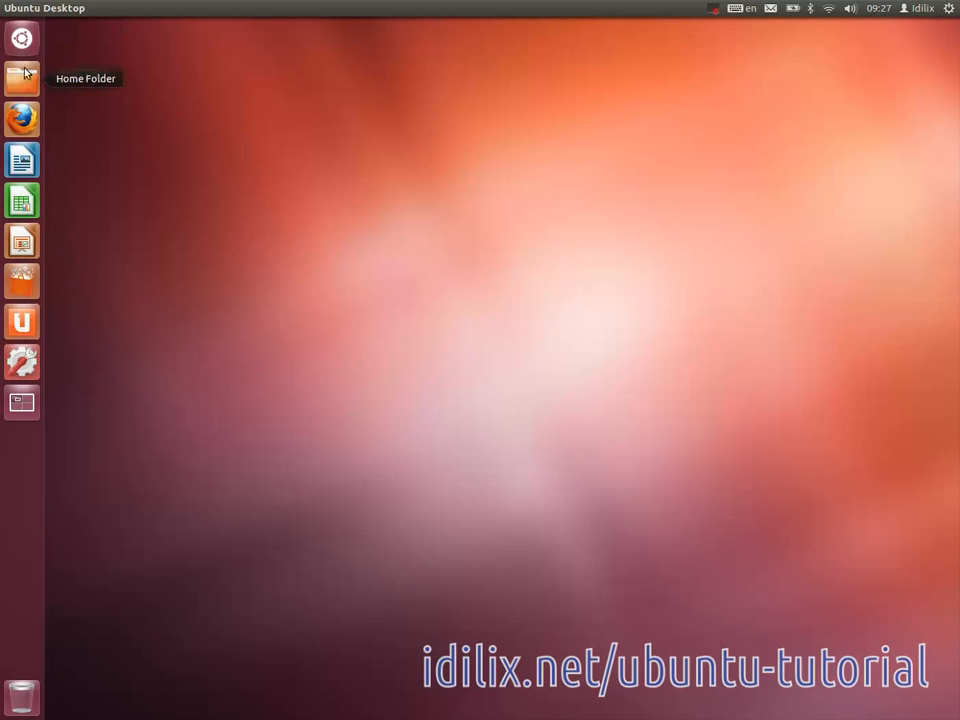
Step: Launch Firefox from the launcher, opening the Ubuntu Start Page with Google search
left_click(20, 119)
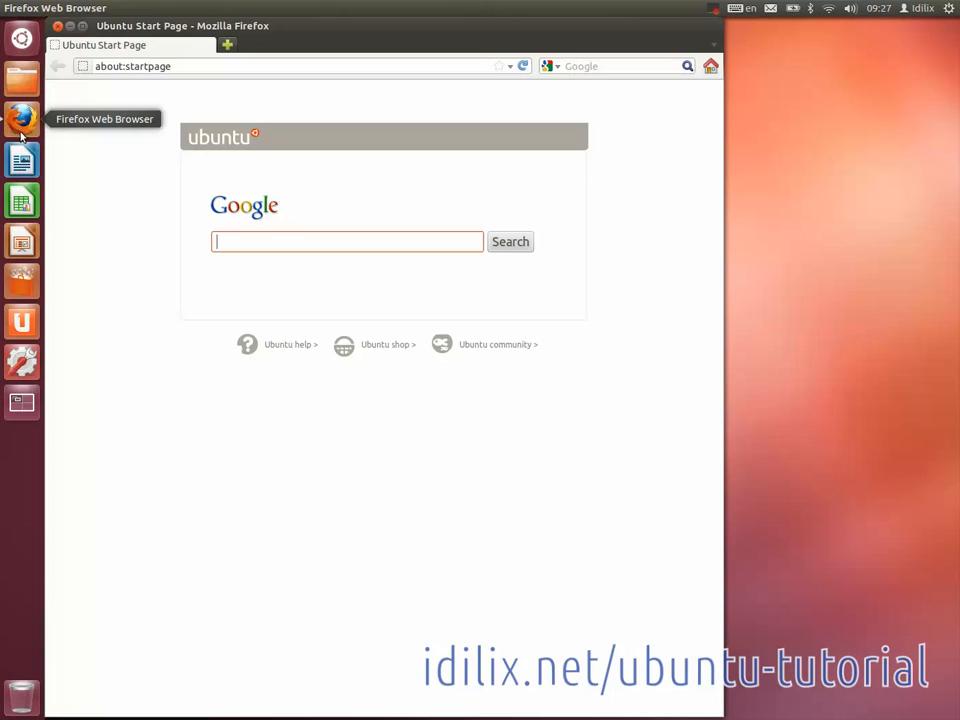
mouse_move(20, 78)
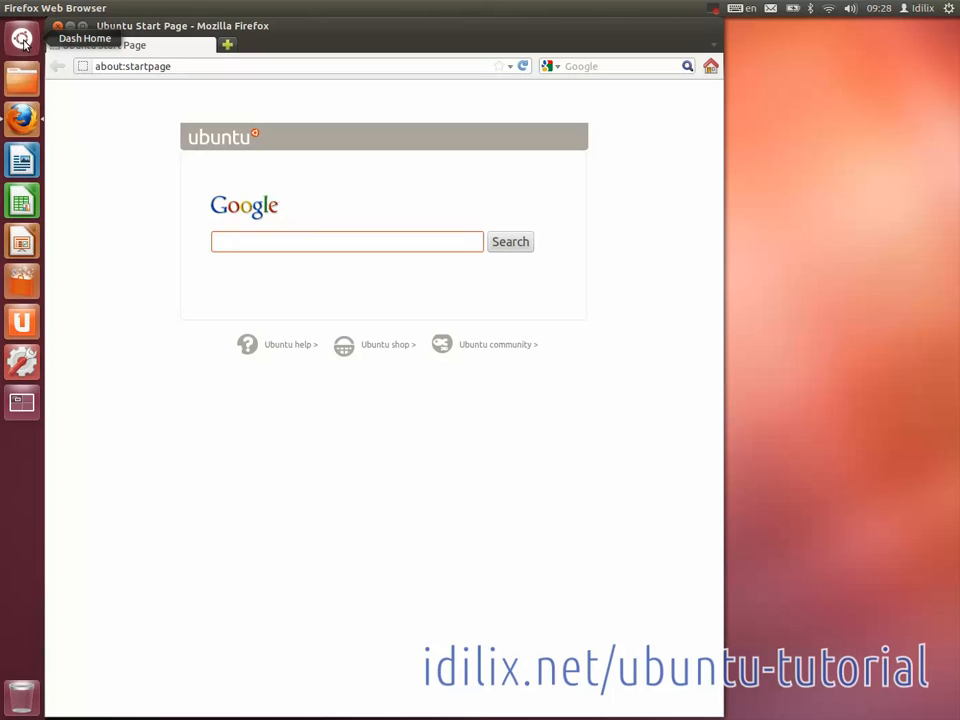
type("system")
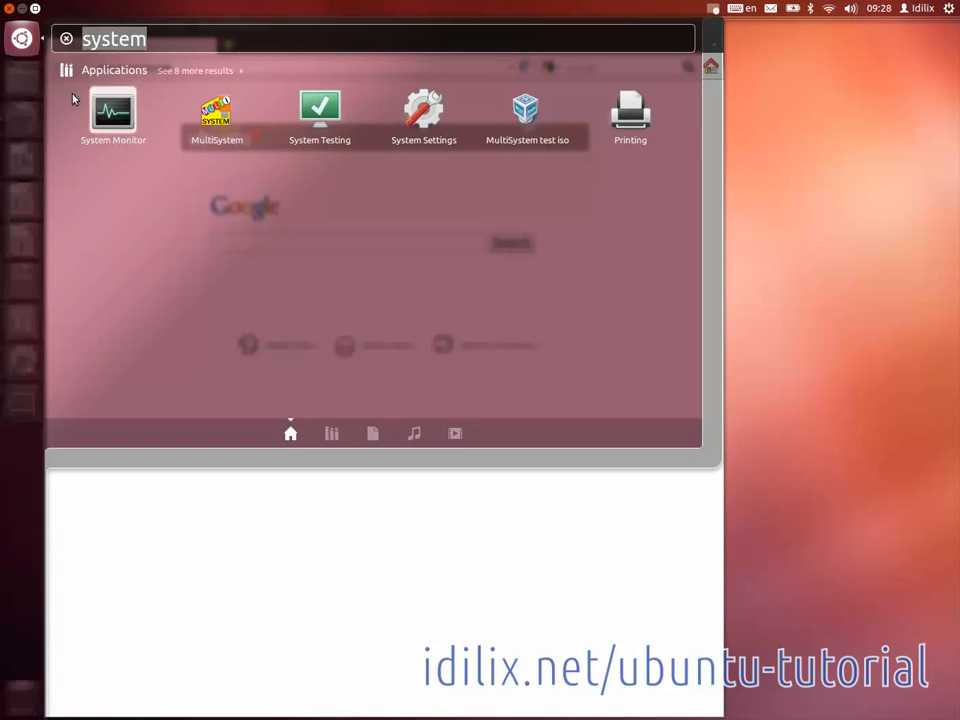
left_click(64, 38)
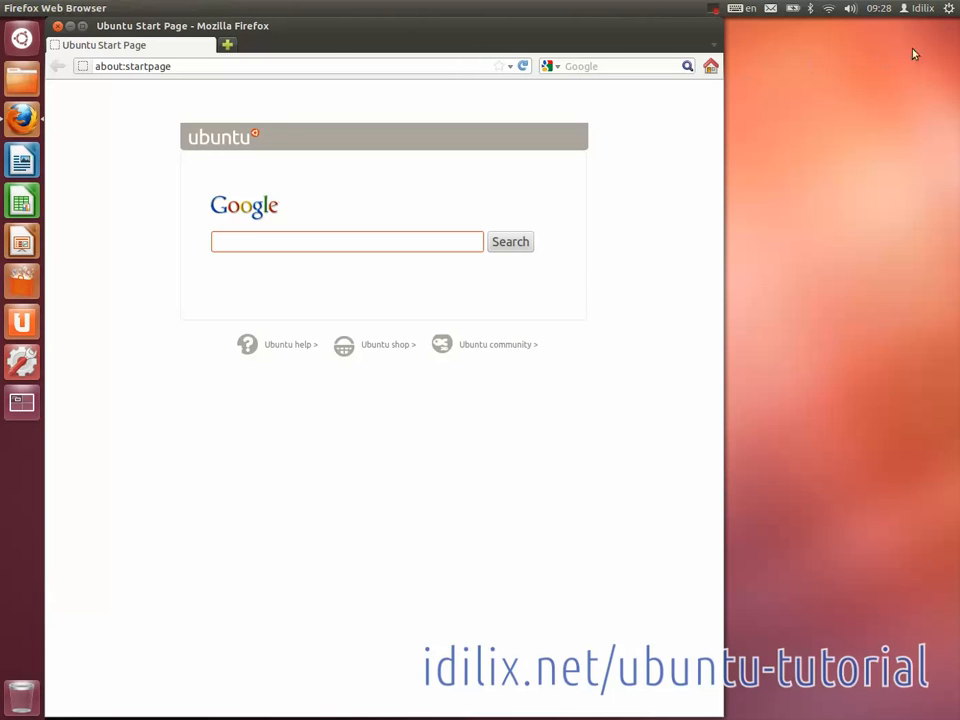
Step: Move the Firefox Ubuntu Start Page window further right on the desktop
left_click(948, 8)
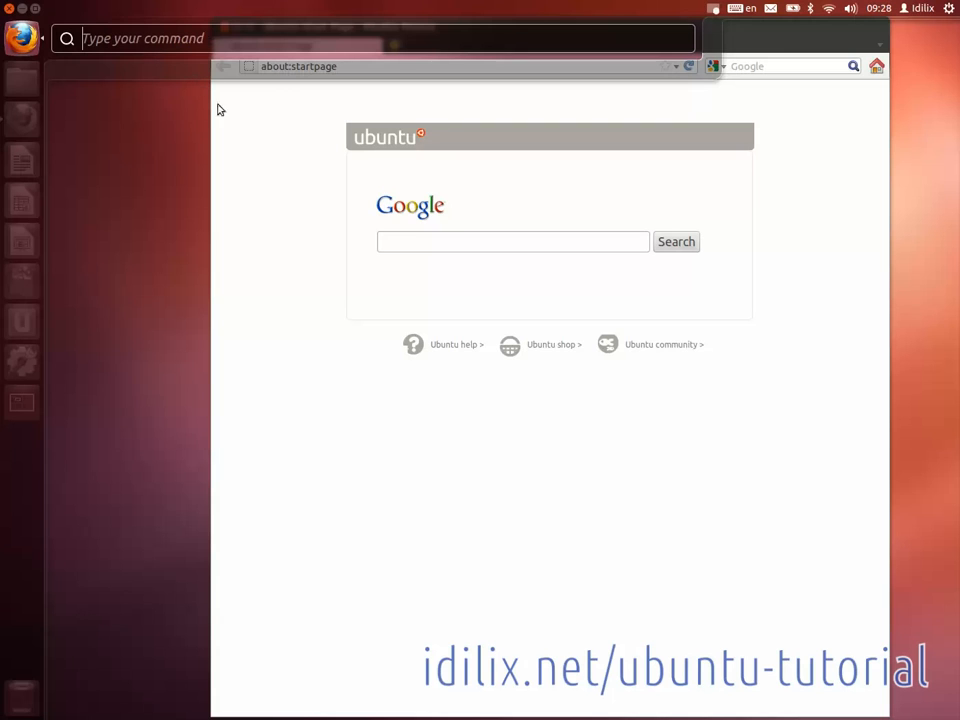
mouse_move(248, 154)
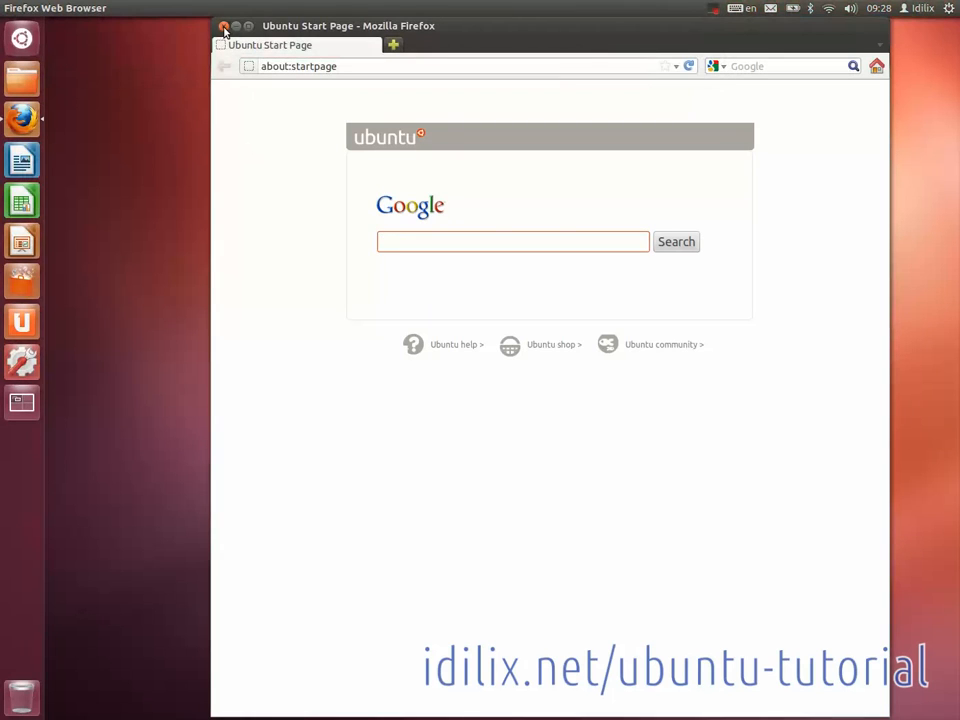
Step: Close Firefox and open the Home Folder, then browse to the File System root
left_click(226, 30)
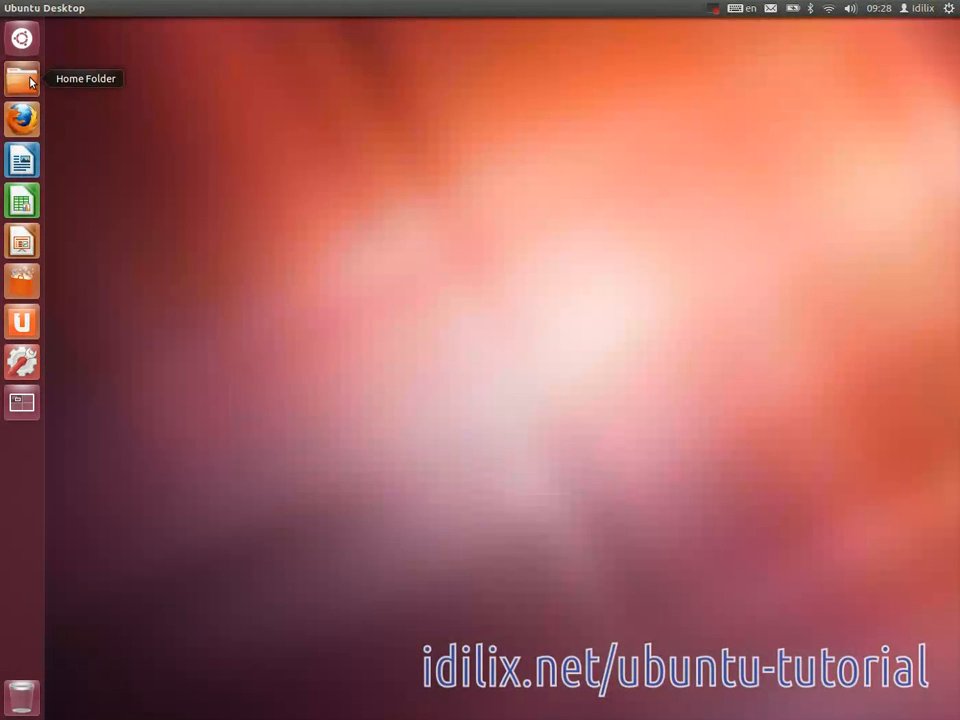
left_click(21, 76)
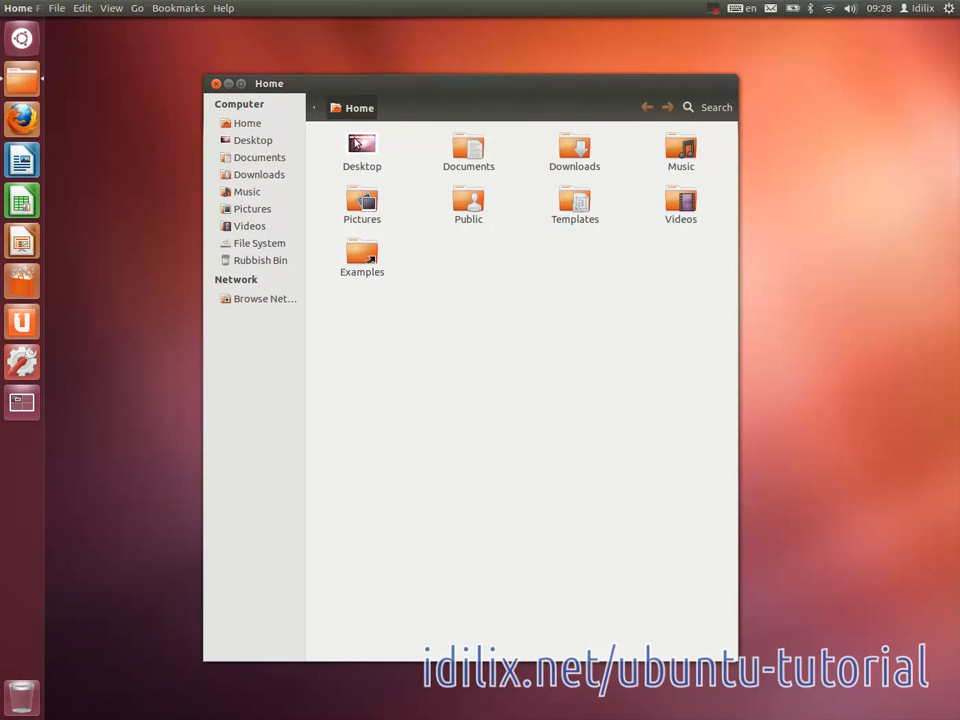
left_click(260, 243)
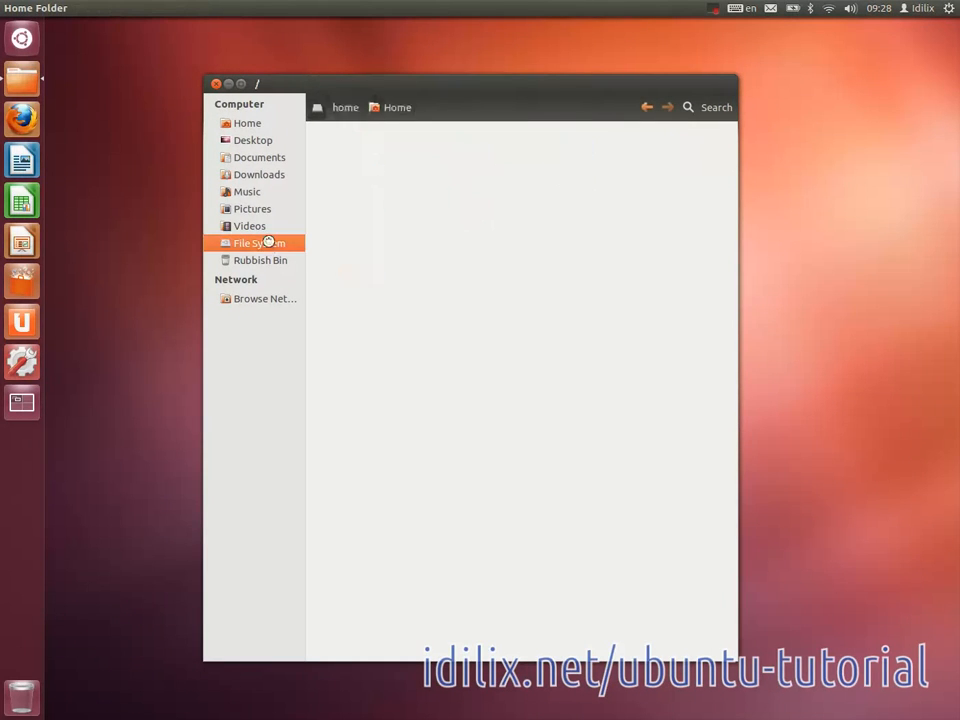
left_click(260, 243)
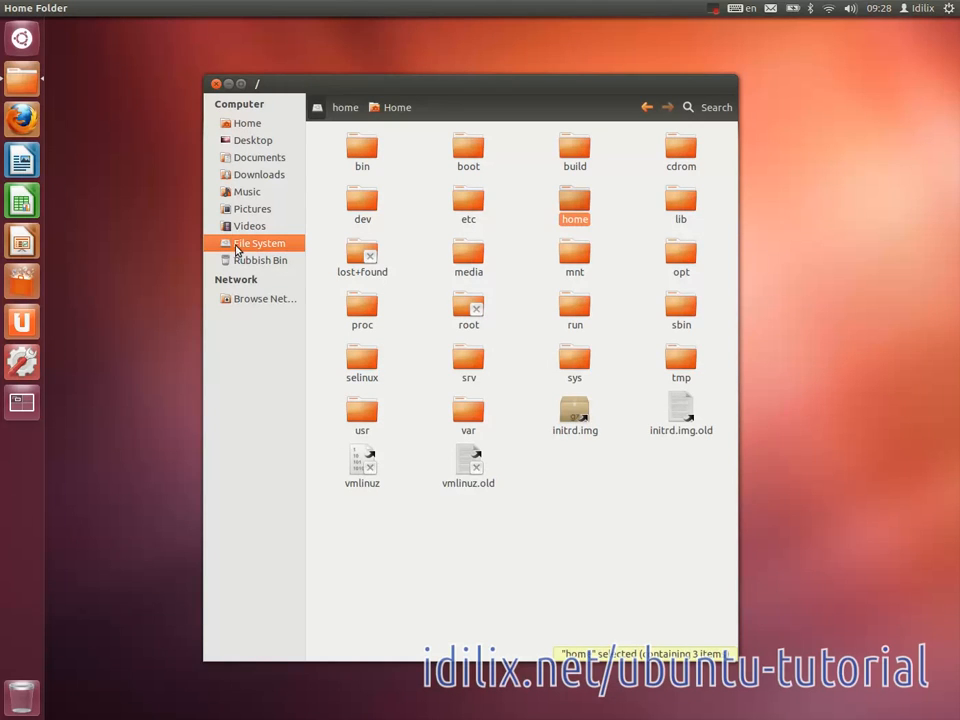
mouse_move(259, 243)
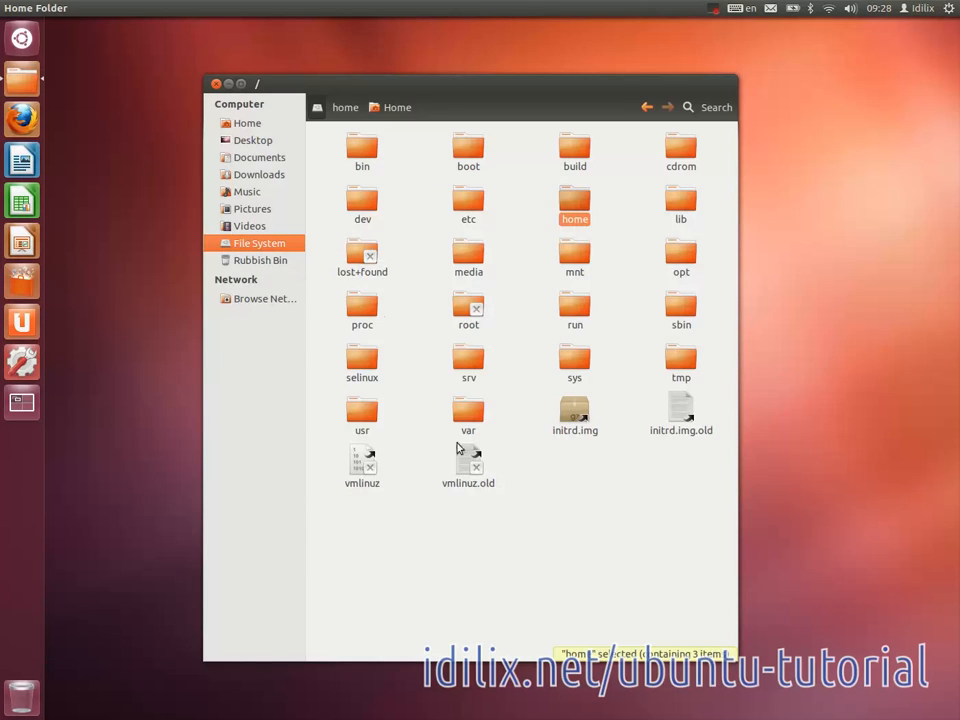
mouse_move(574, 207)
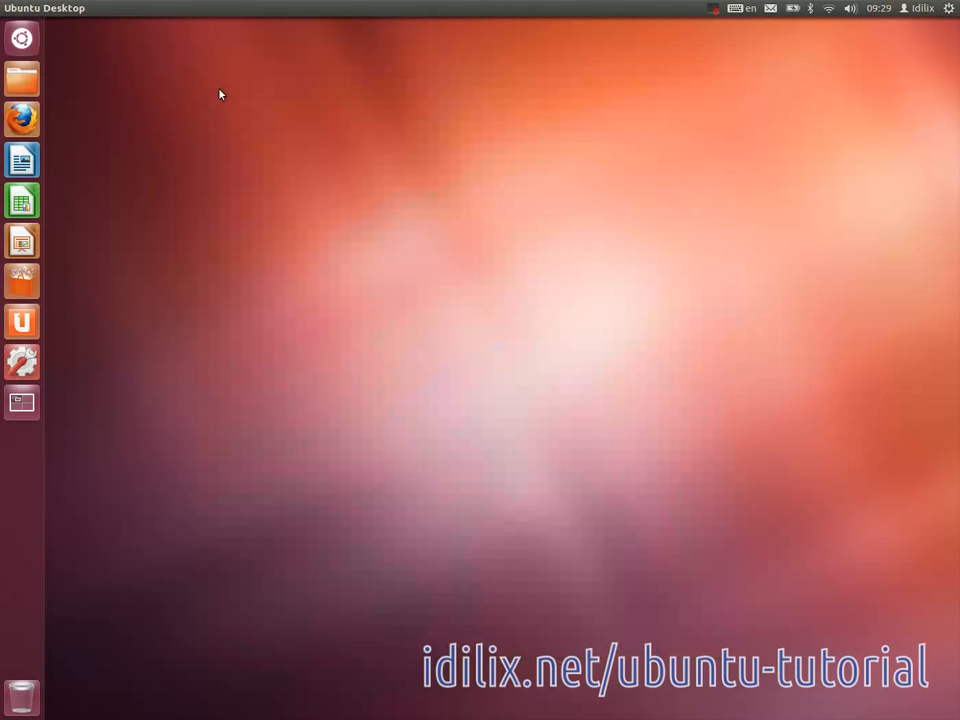
mouse_move(180, 249)
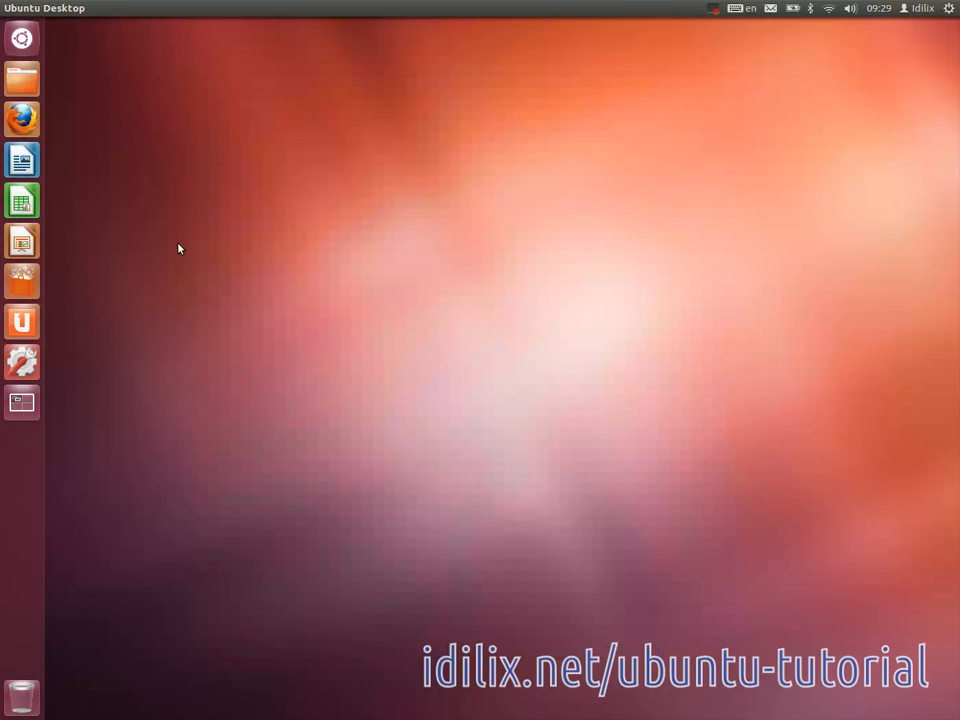
mouse_move(152, 290)
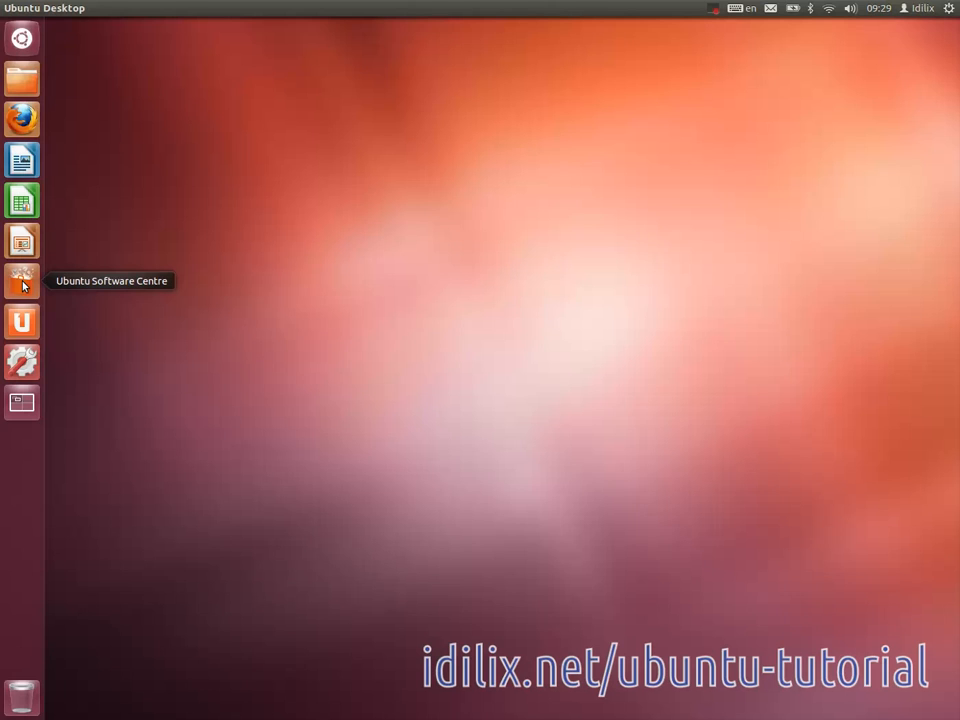
mouse_move(33, 287)
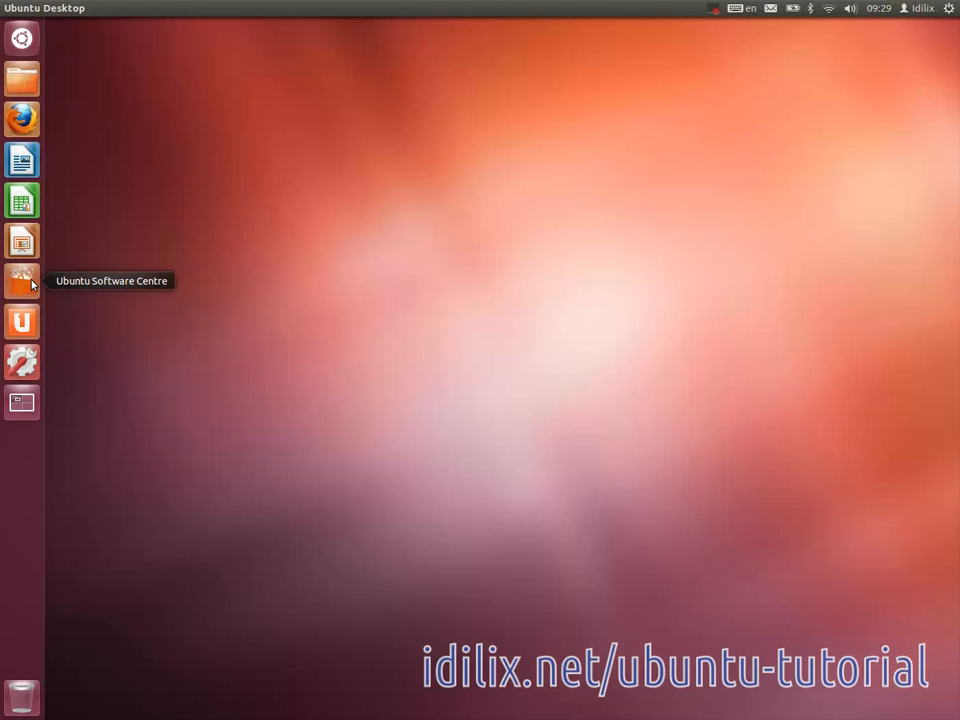
mouse_move(186, 294)
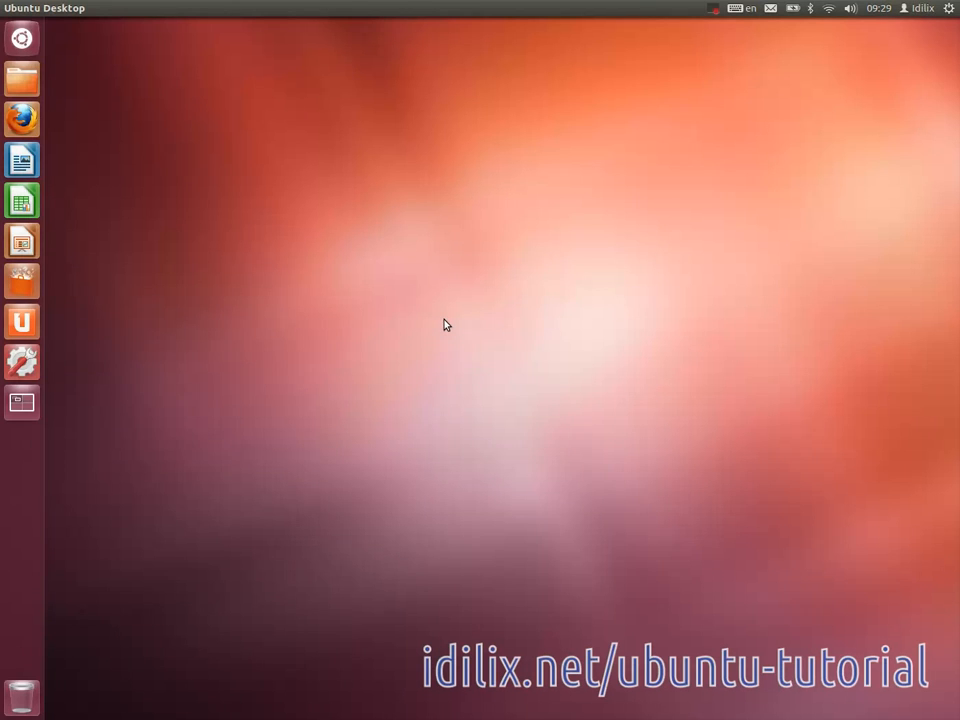
mouse_move(101, 97)
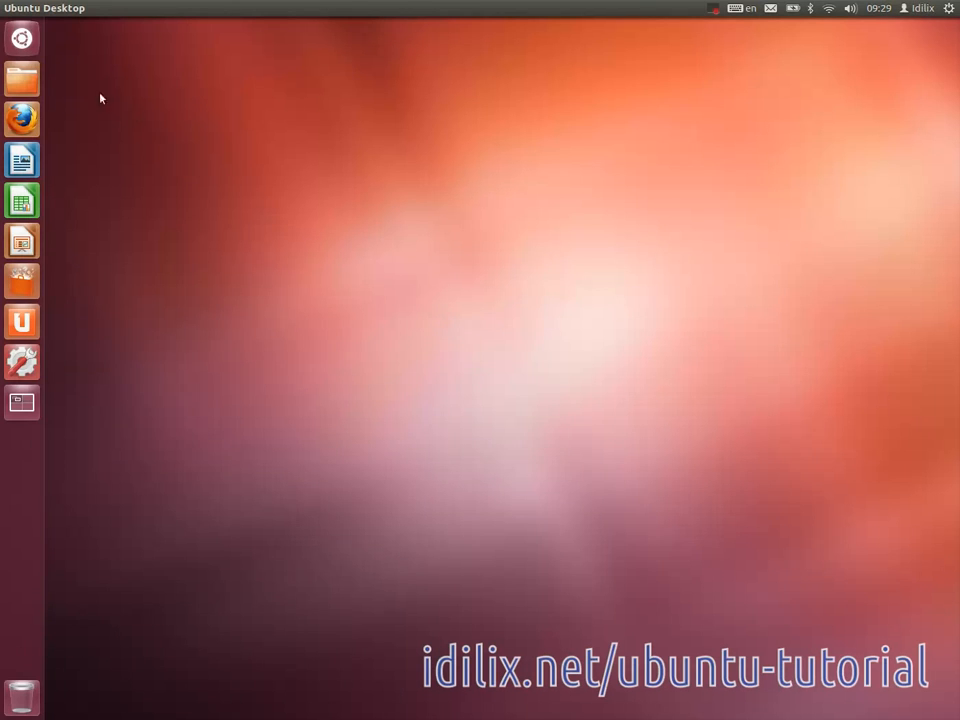
Step: Search the Dash for 'sys', launch System Monitor, and scroll its Processes list
left_click(20, 38)
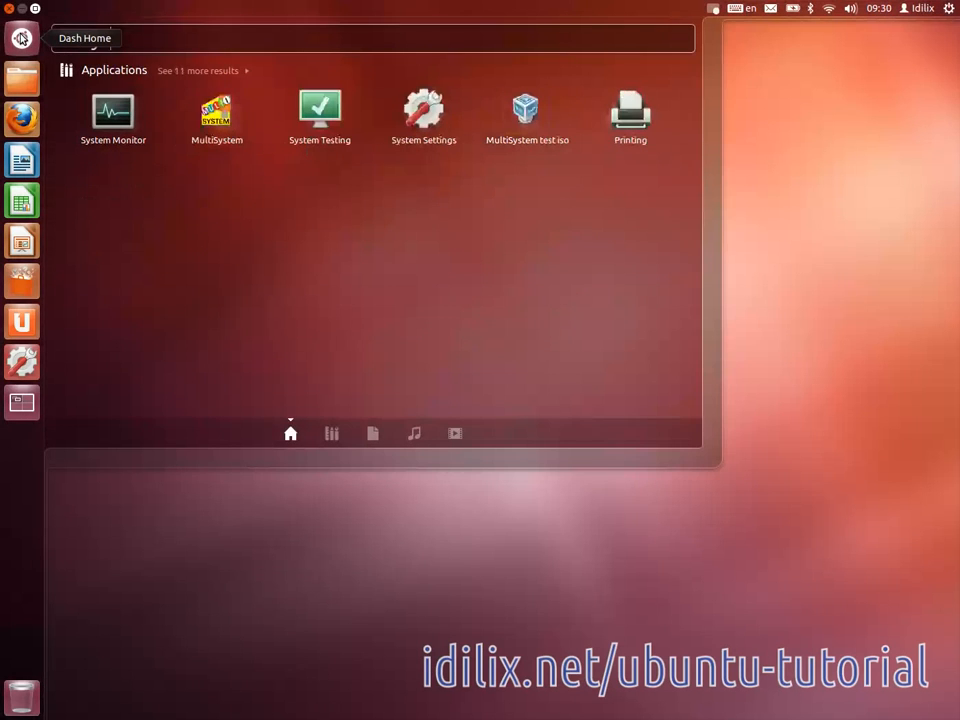
type("sys")
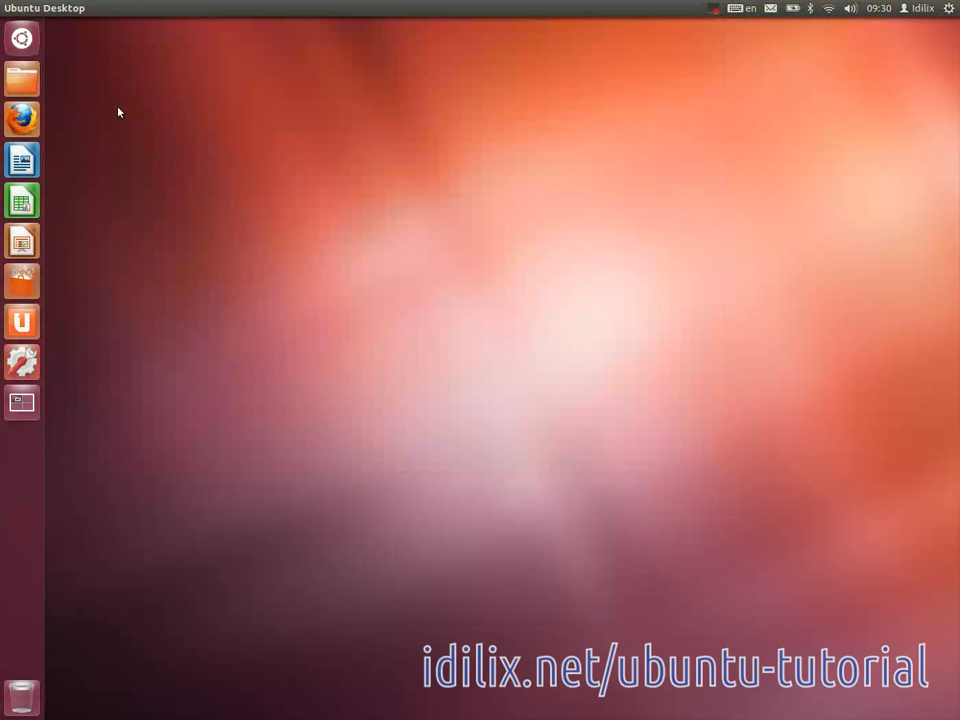
left_click(21, 402)
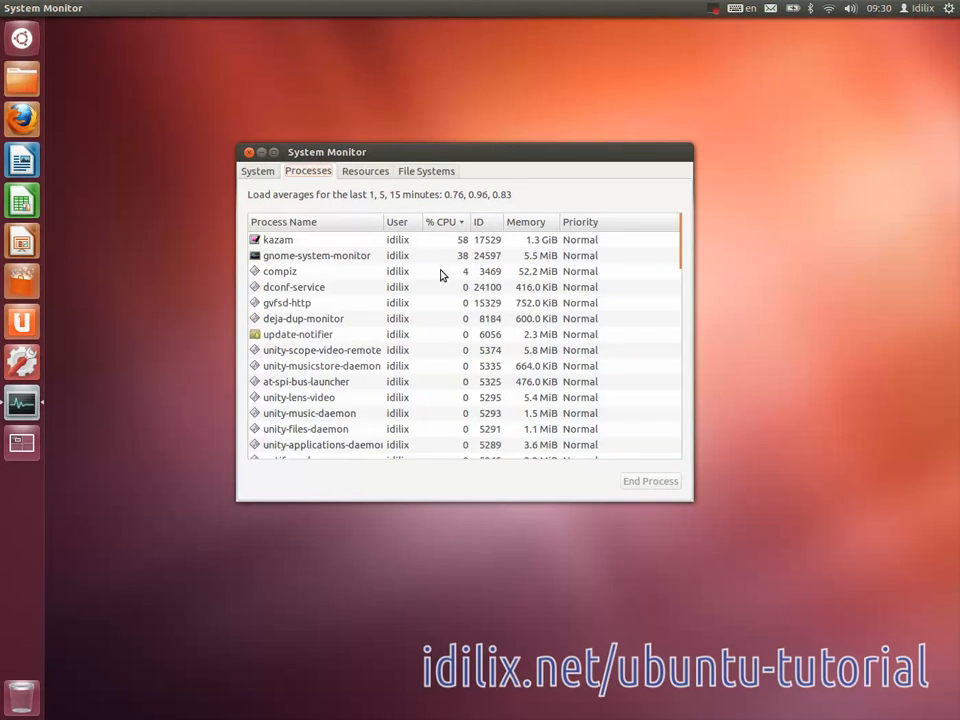
scroll("down", 3)
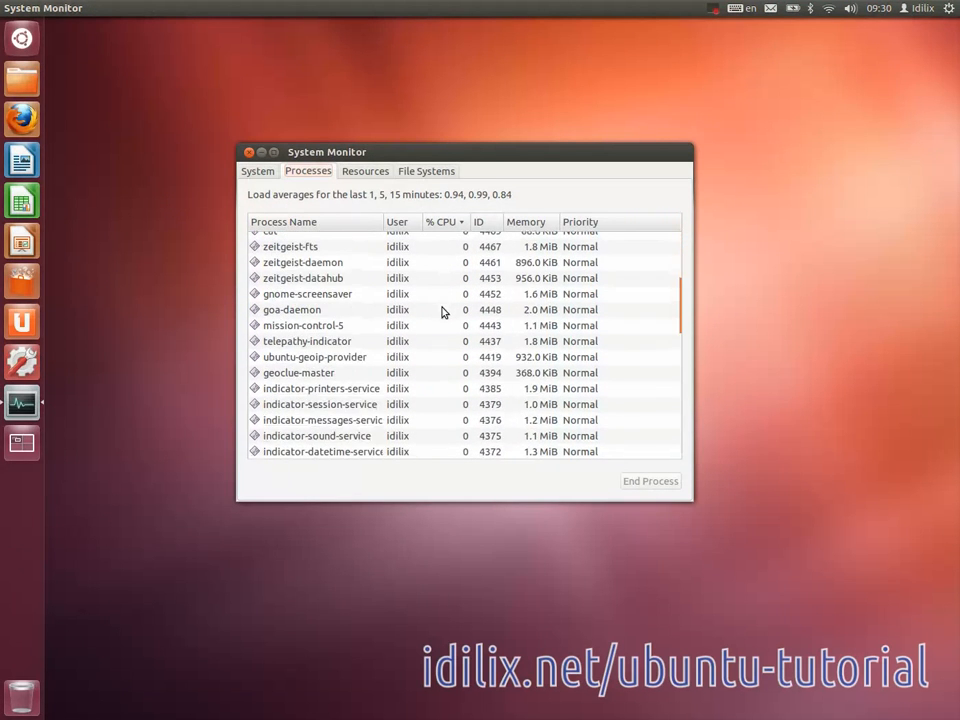
scroll("down", 3)
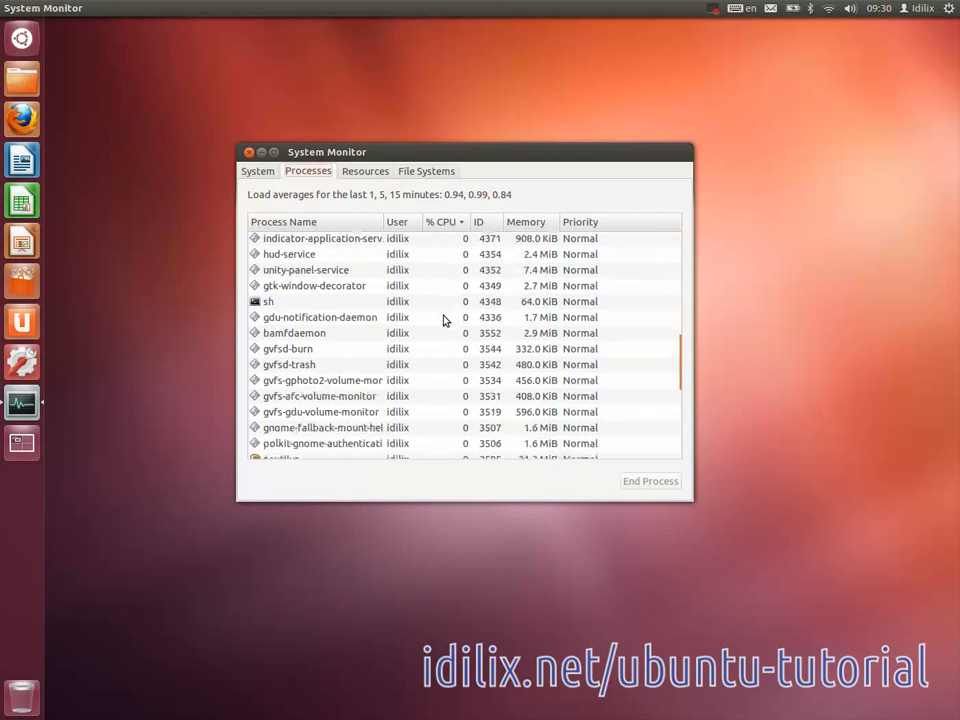
scroll("down", 3)
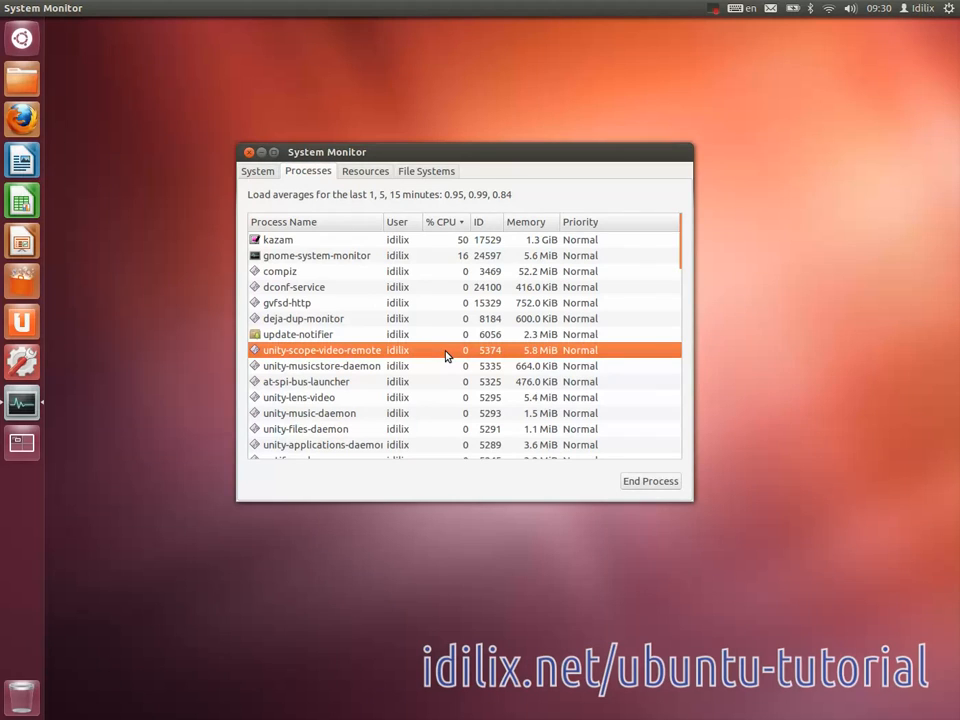
mouse_move(447, 362)
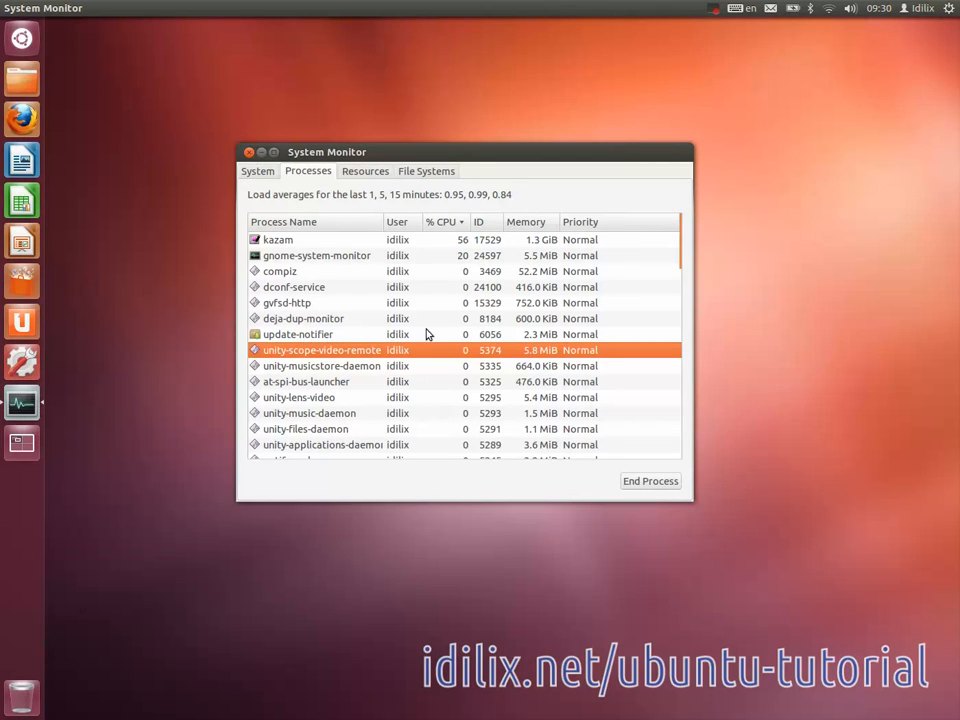
Step: Close System Monitor, then open and dismiss the top-right session gear menu
left_click(248, 152)
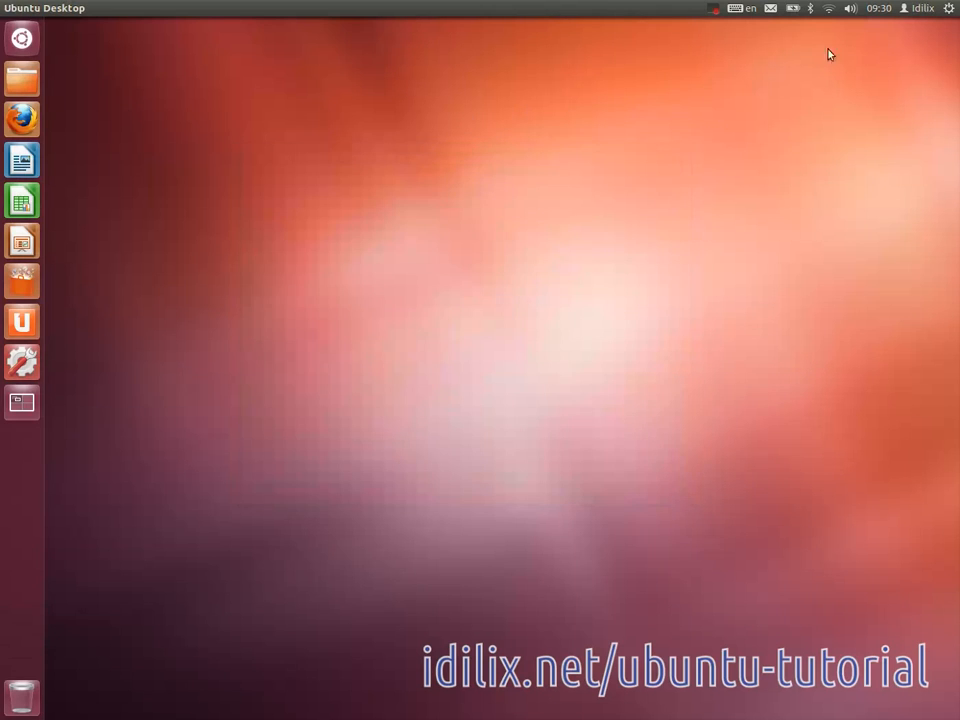
left_click(951, 10)
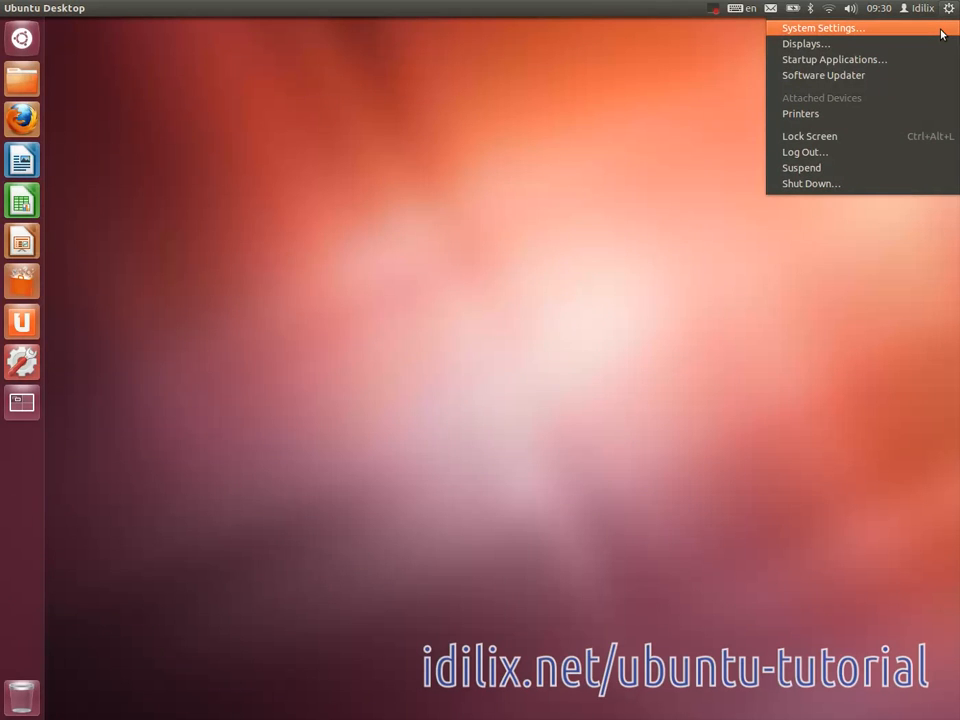
mouse_move(513, 381)
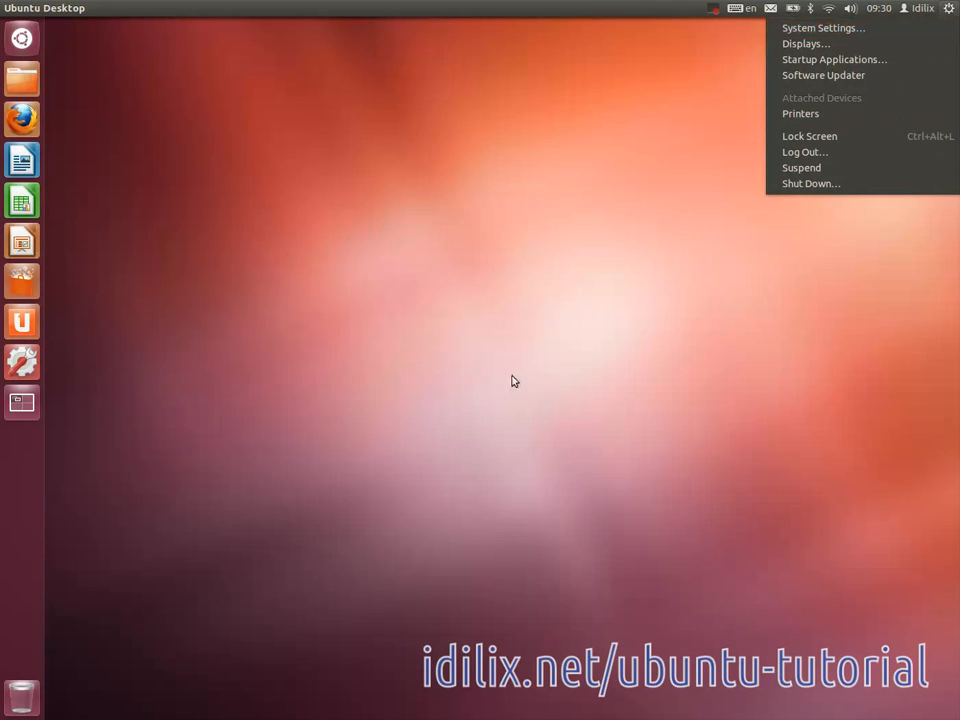
left_click(500, 360)
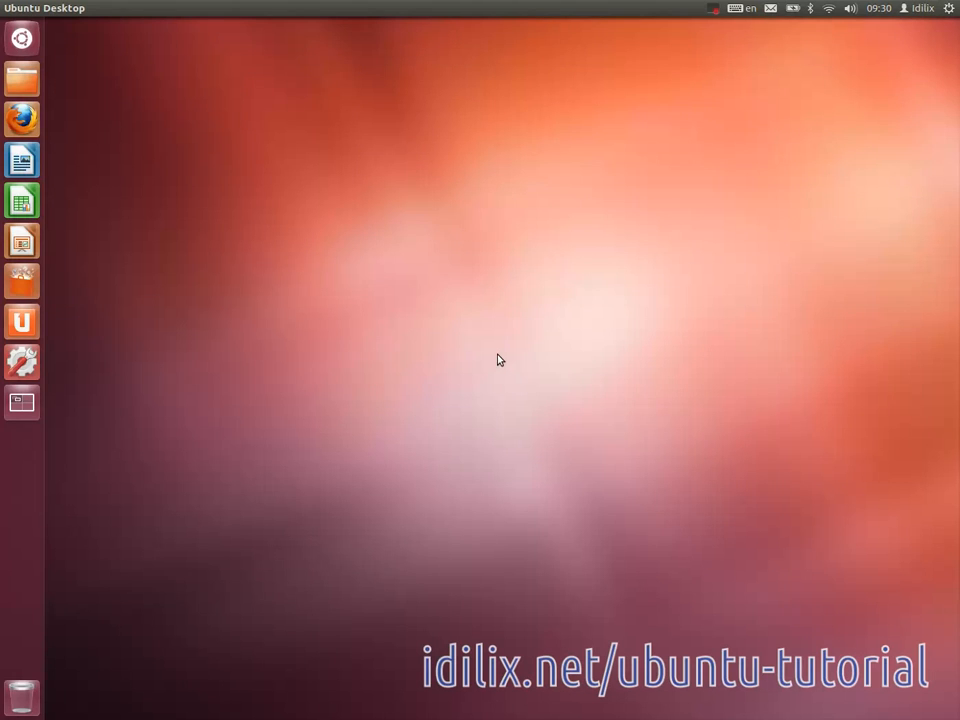